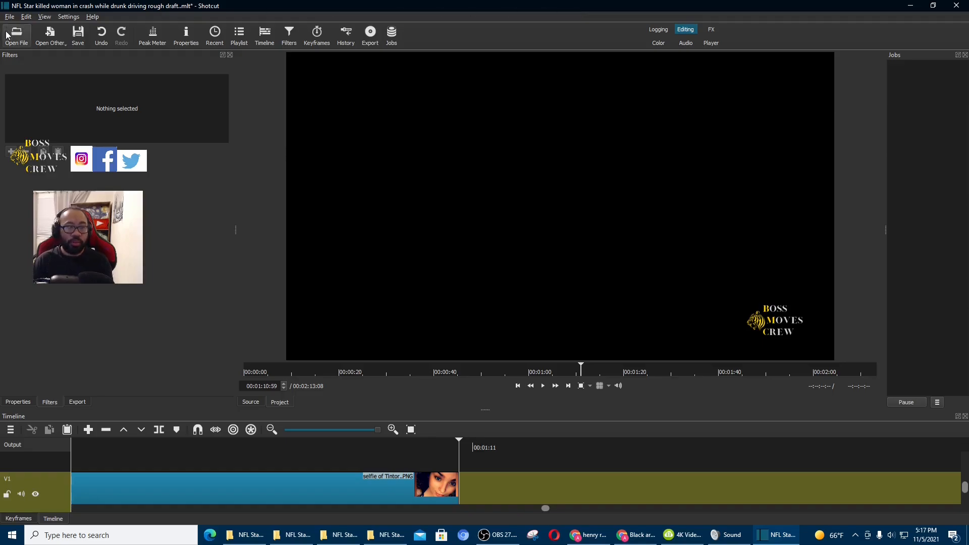
Step: Import the 'care on fire Tintor' video and place it on V1 after the selfie image
left_click(16, 32)
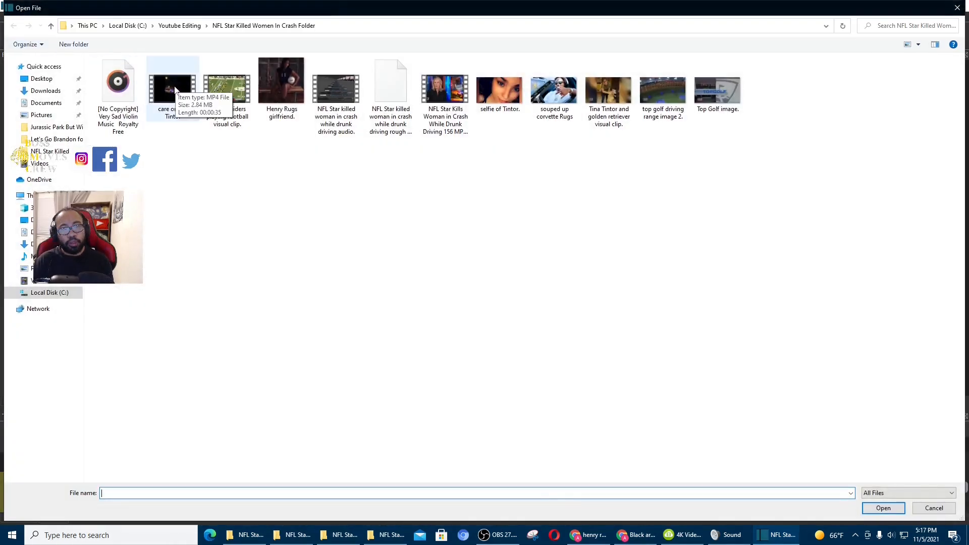
left_click(173, 84)
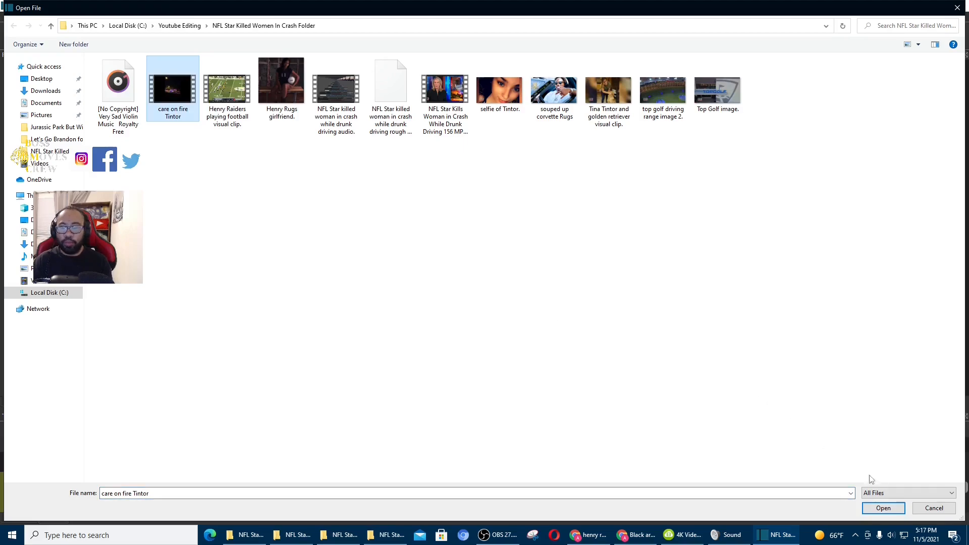
left_click(882, 508)
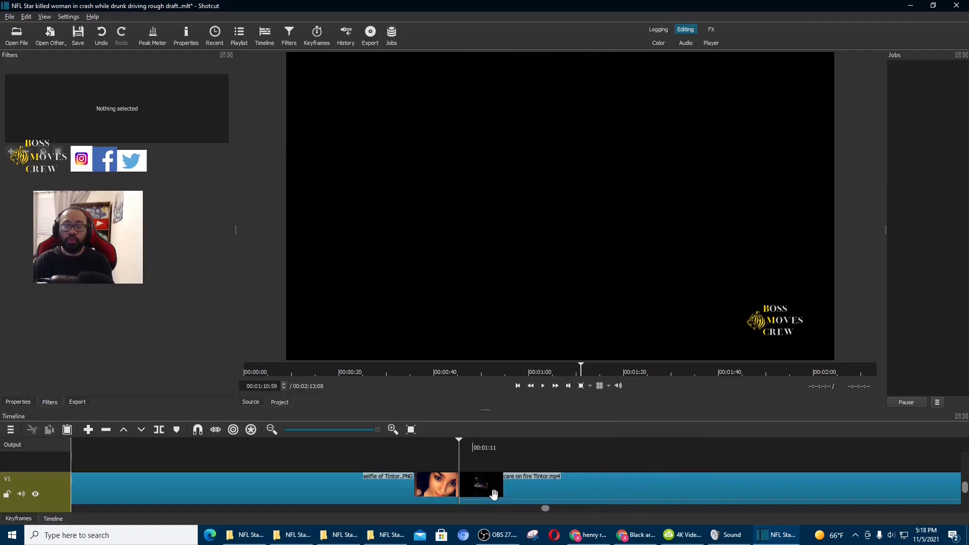
Step: Select the police-scene clip and add Size, Position & Rotate to fill the frame before blurring
left_click(480, 486)
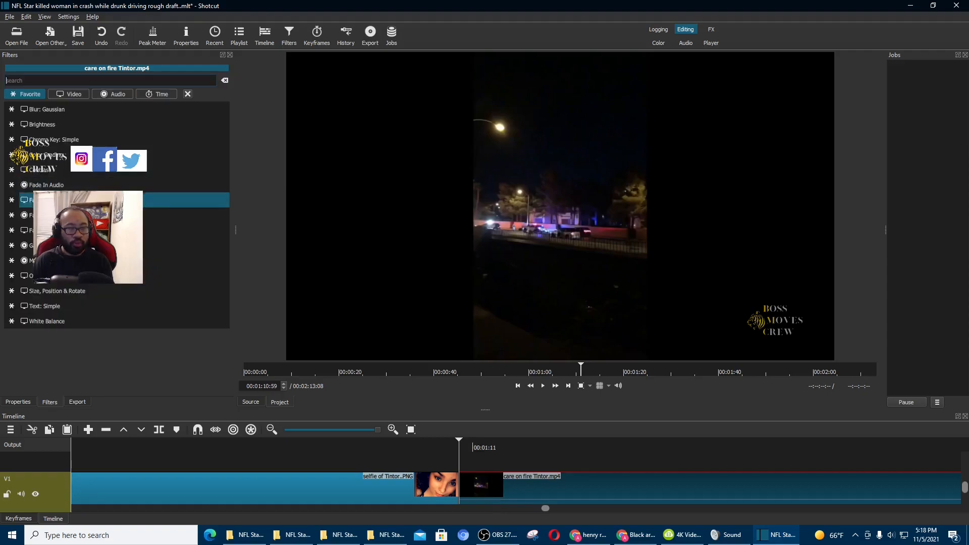
left_click(56, 291)
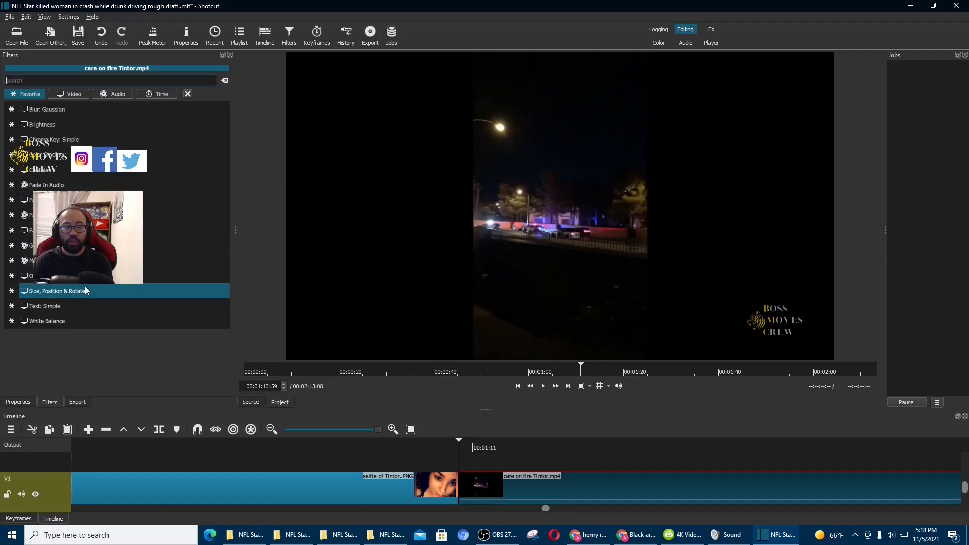
left_click(59, 291)
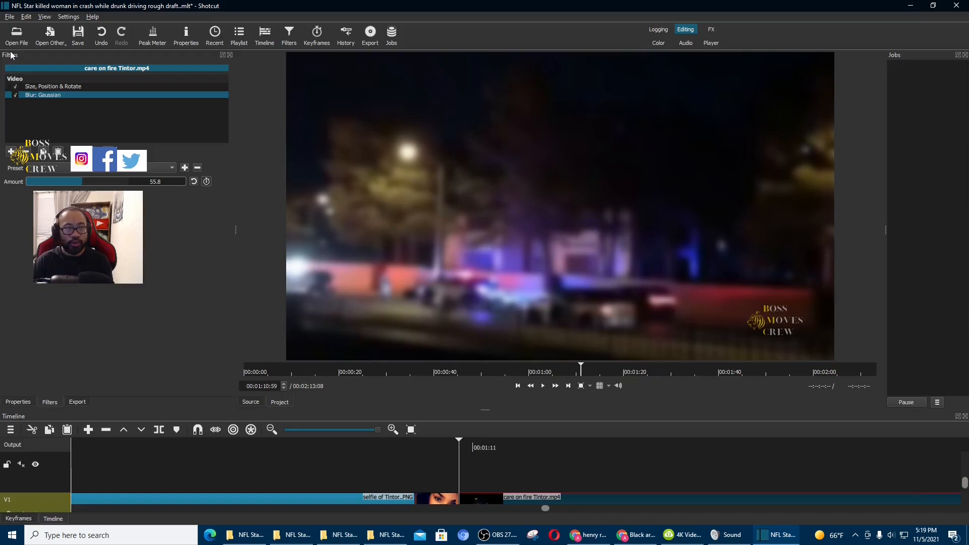
mouse_move(15, 35)
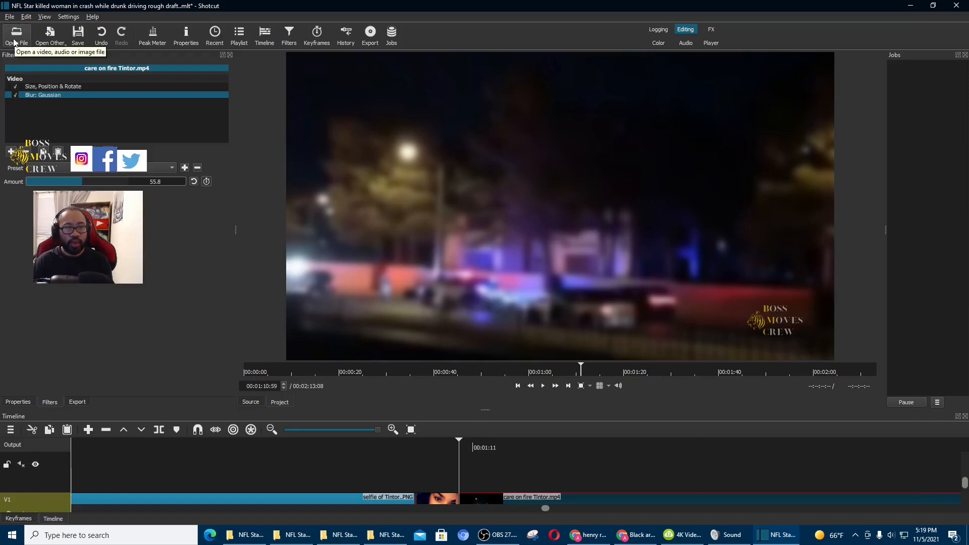
Step: Import a second unblurred copy of 'care on fire Tintor' onto a new track above V1
left_click(15, 35)
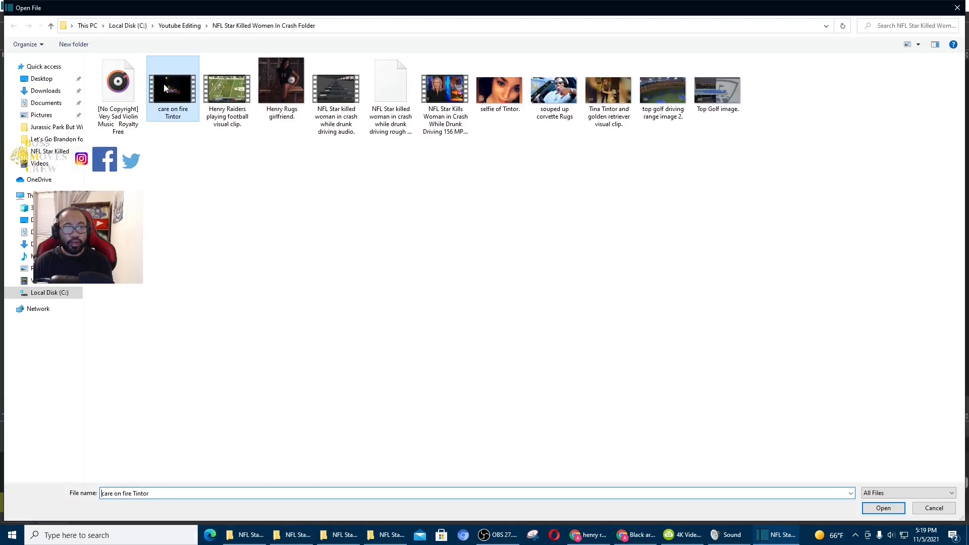
left_click(882, 507)
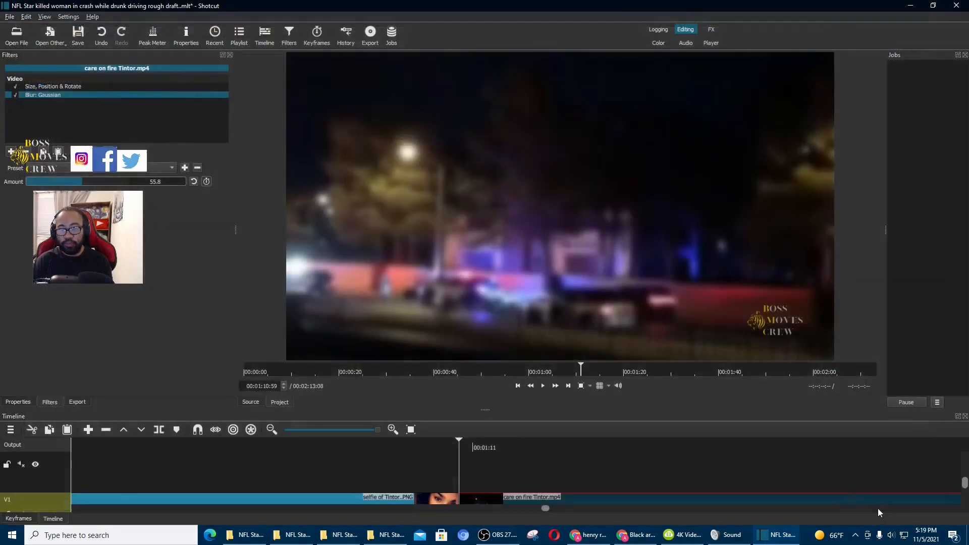
left_click(542, 386)
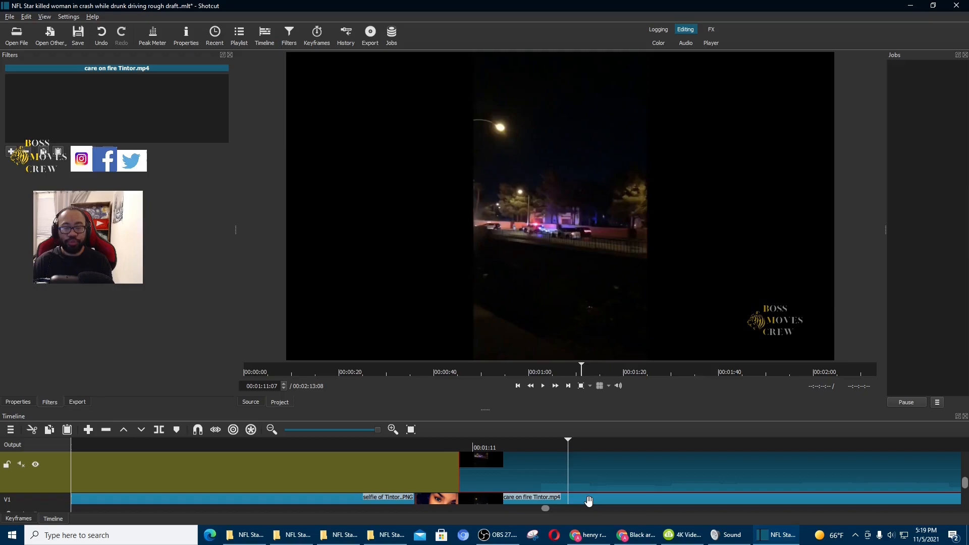
Step: Select the upper police clip to crop its black side bars and position it
left_click(53, 86)
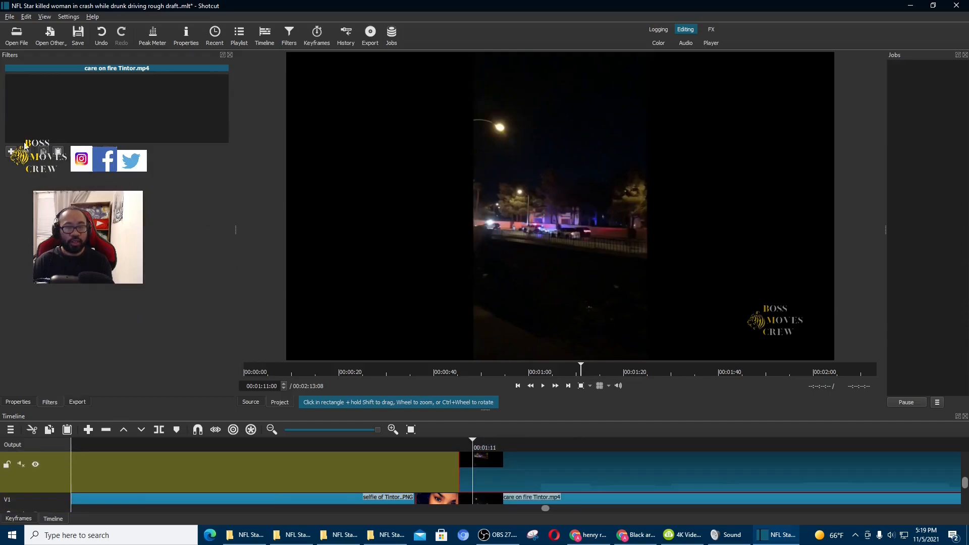
mouse_move(693, 169)
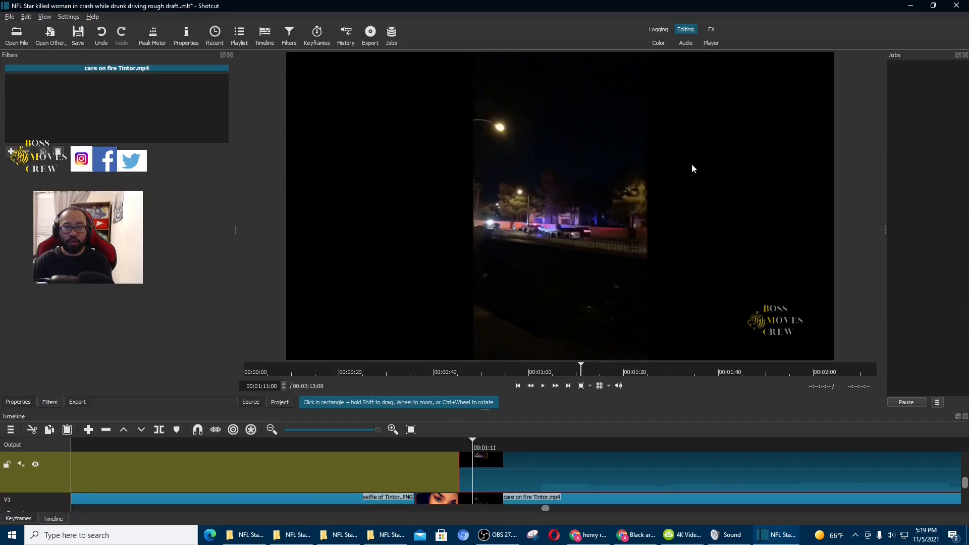
mouse_move(117, 180)
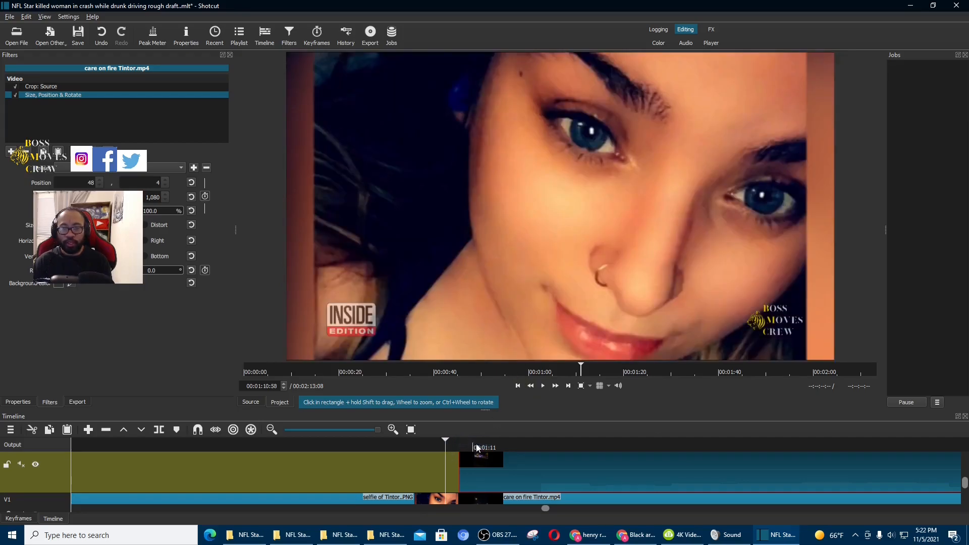
left_click(471, 447)
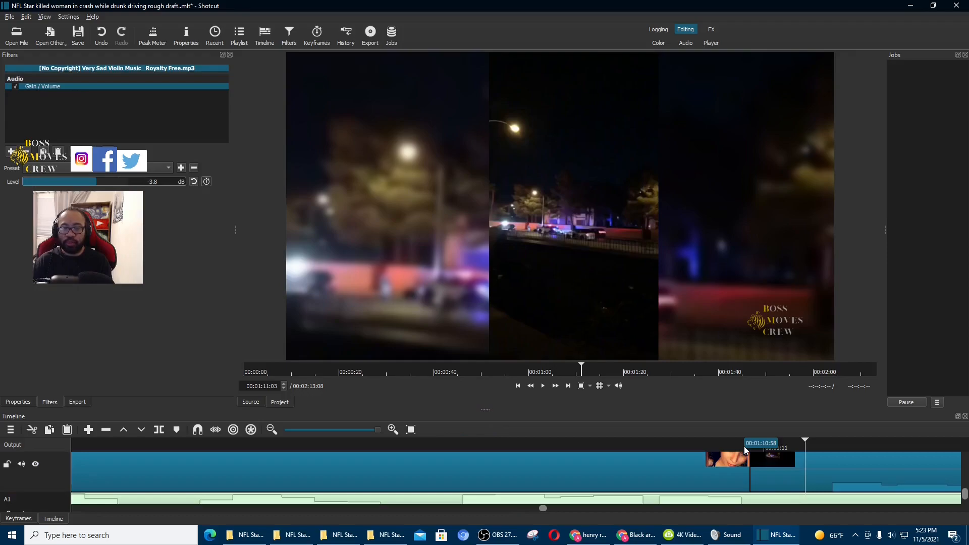
left_click(542, 386)
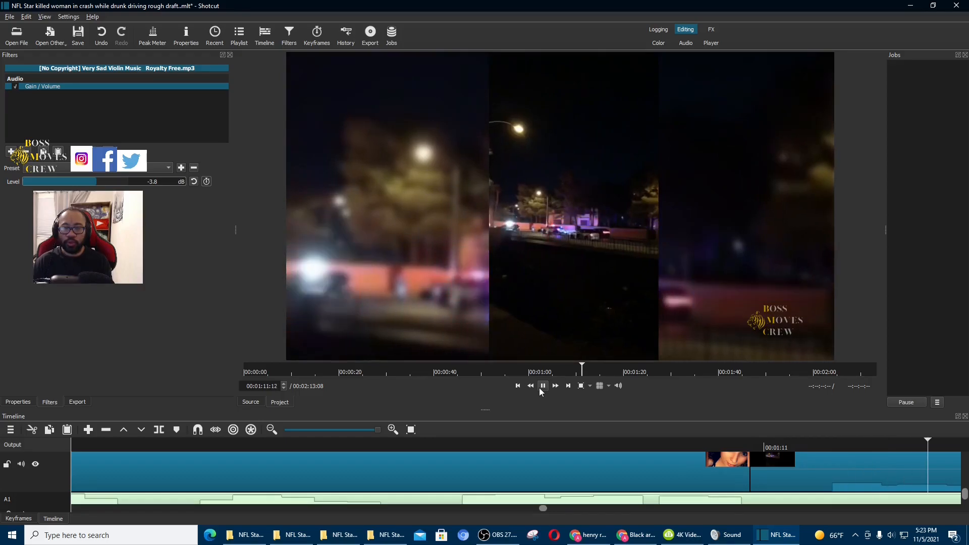
left_click(542, 386)
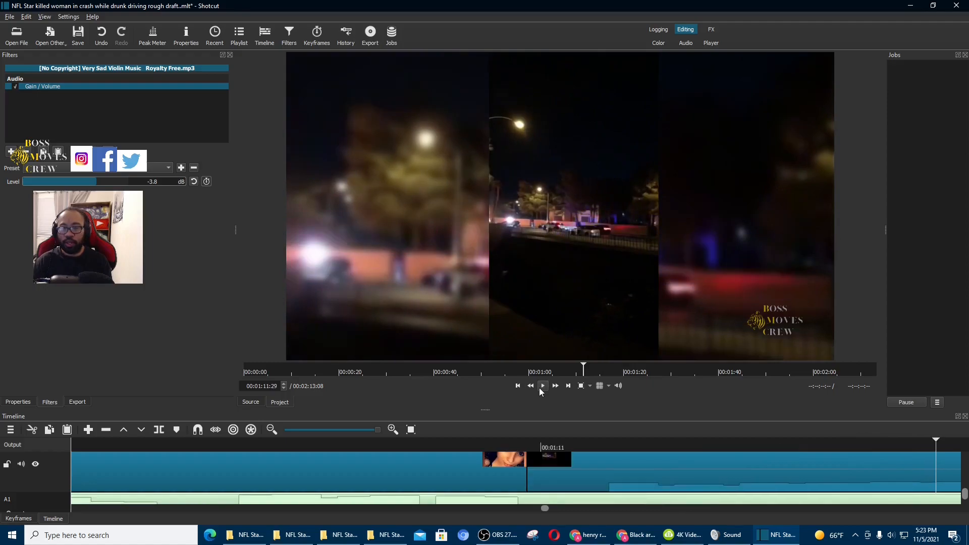